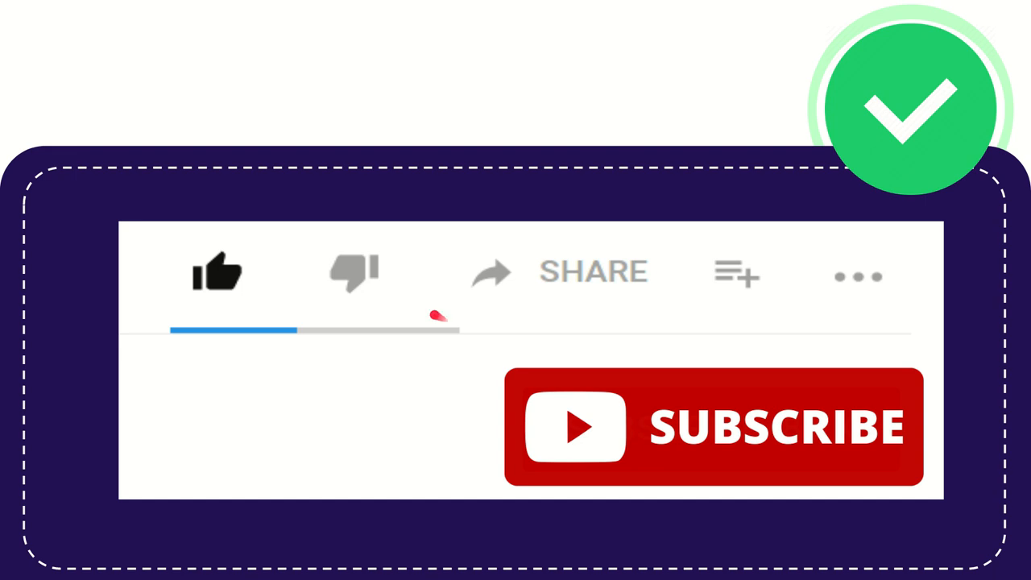
mouse_move(470, 235)
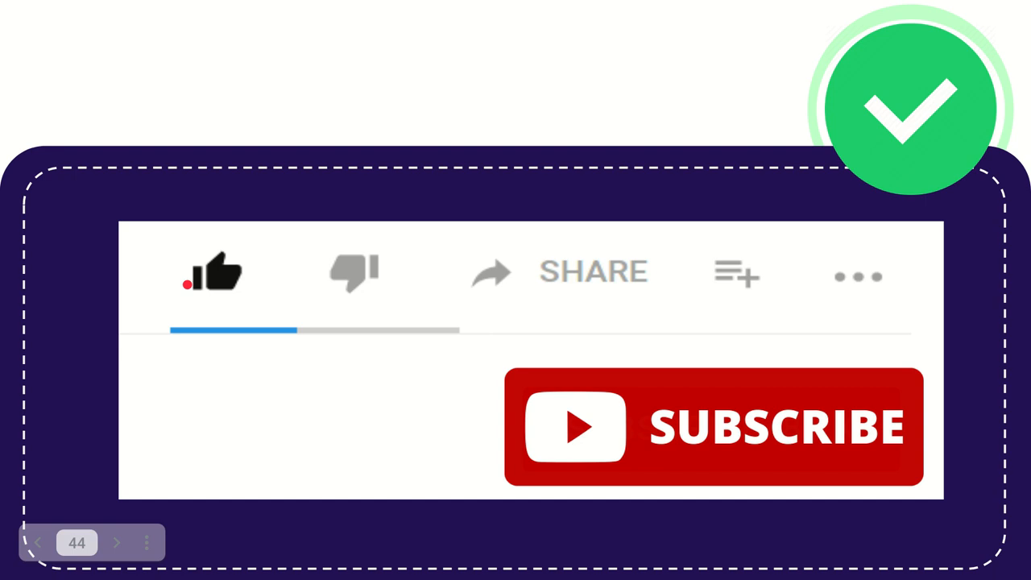
left_click(212, 271)
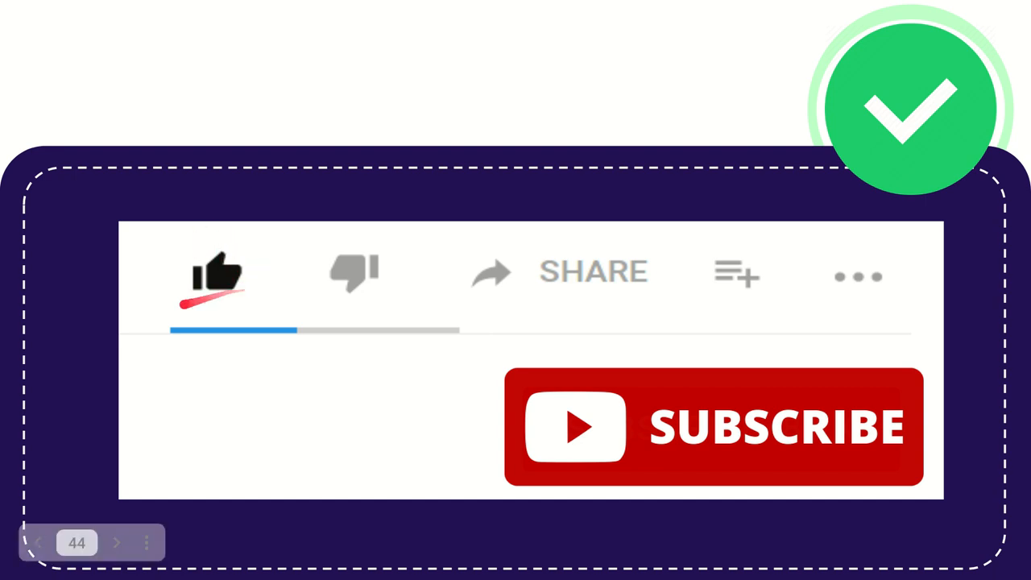
left_click(216, 273)
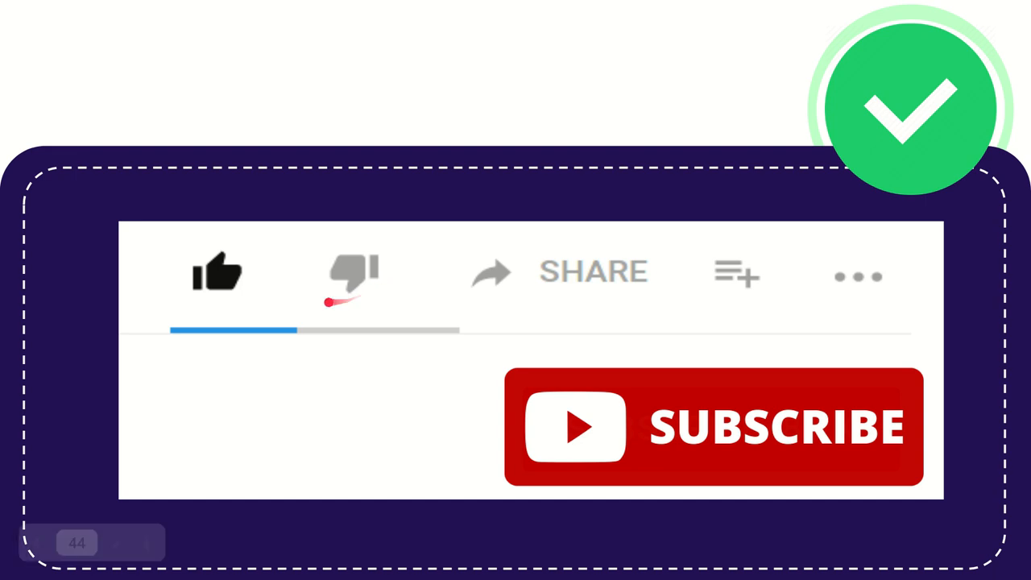
mouse_move(499, 290)
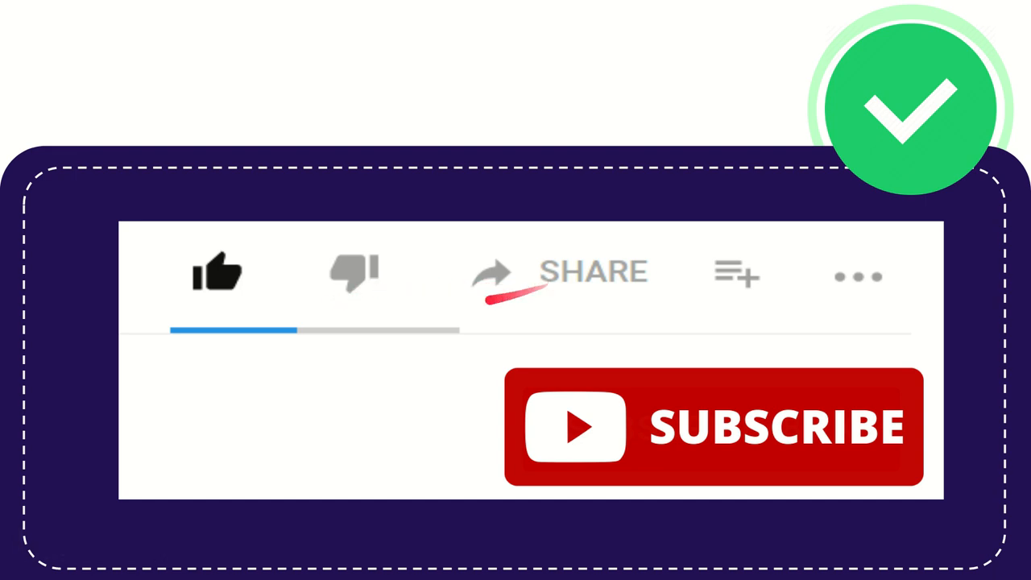